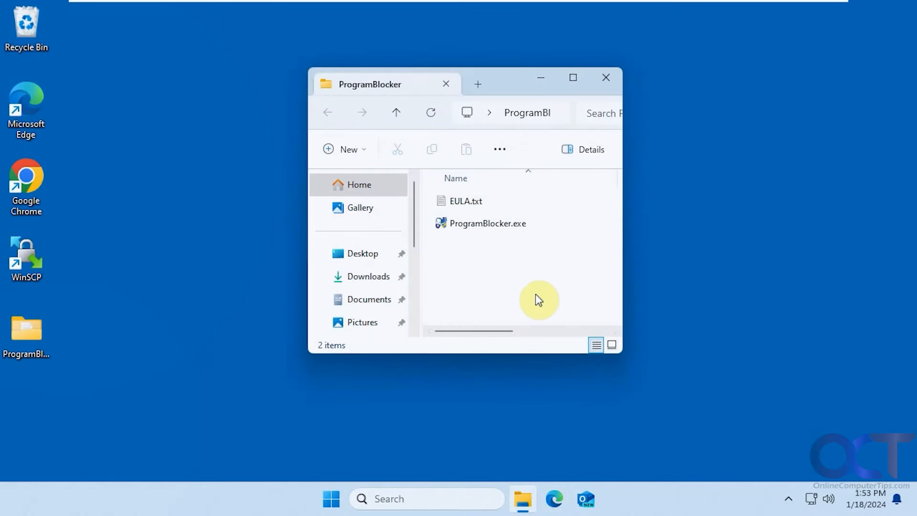
pyautogui.moveTo(568, 306)
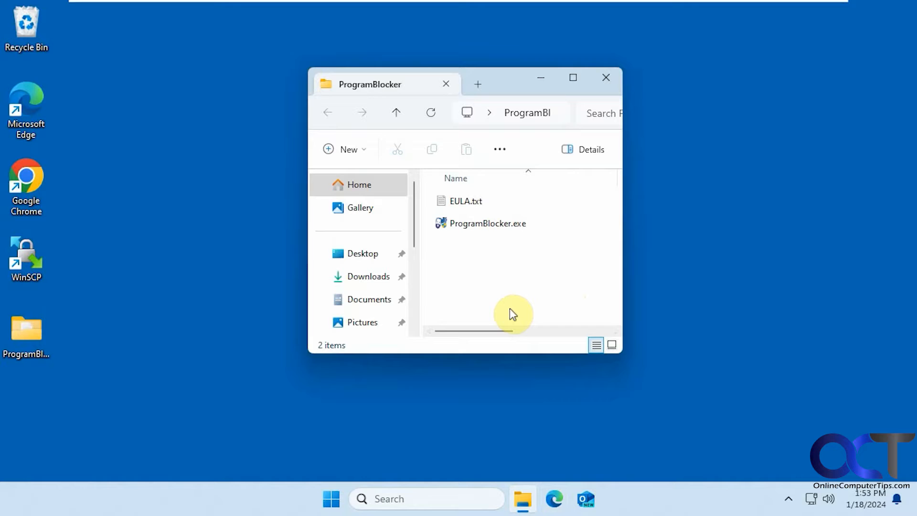
pyautogui.moveTo(526, 291)
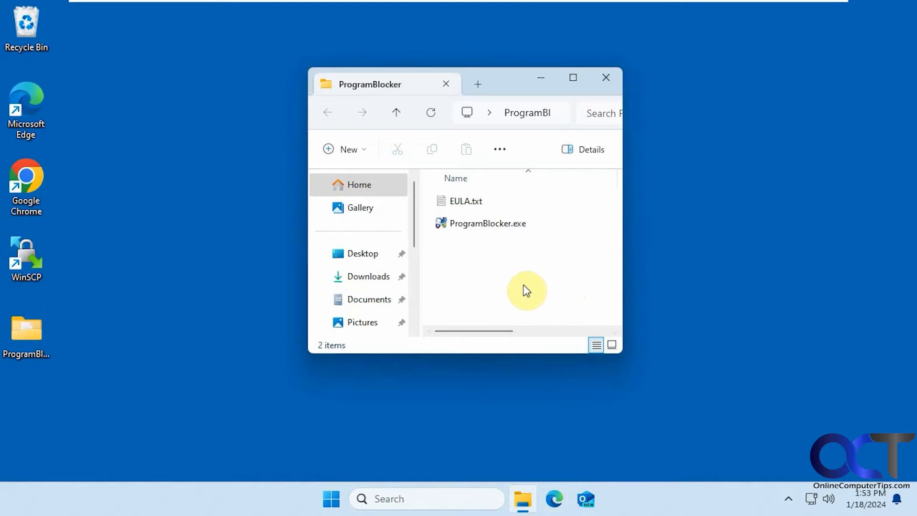
pyautogui.moveTo(480, 245)
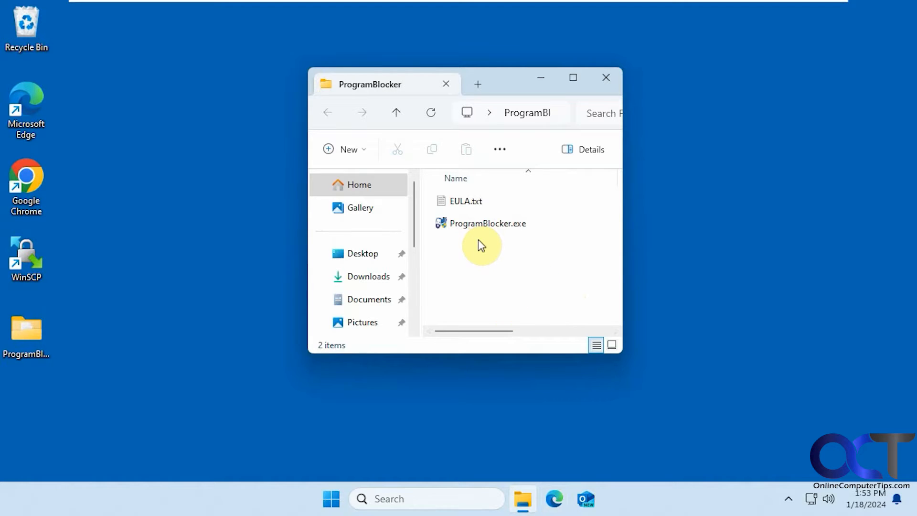
pyautogui.moveTo(482, 252)
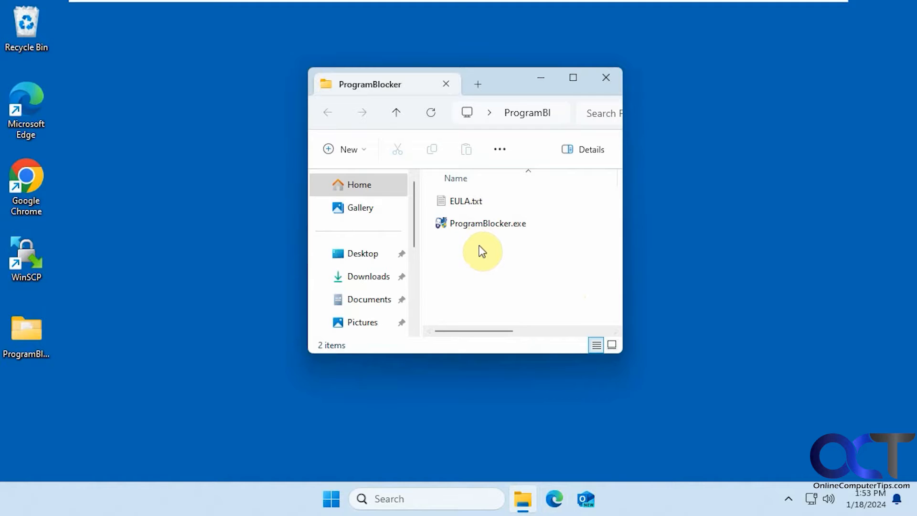
# Launch Program Blocker and block chrome.exe from launching, using the Chrome shortcut's target path.
pyautogui.click(487, 223)
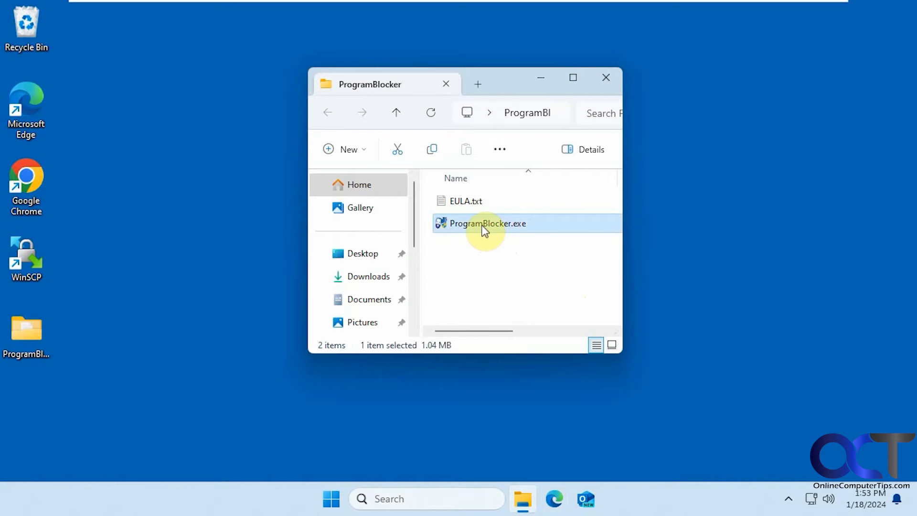
pyautogui.doubleClick(487, 224)
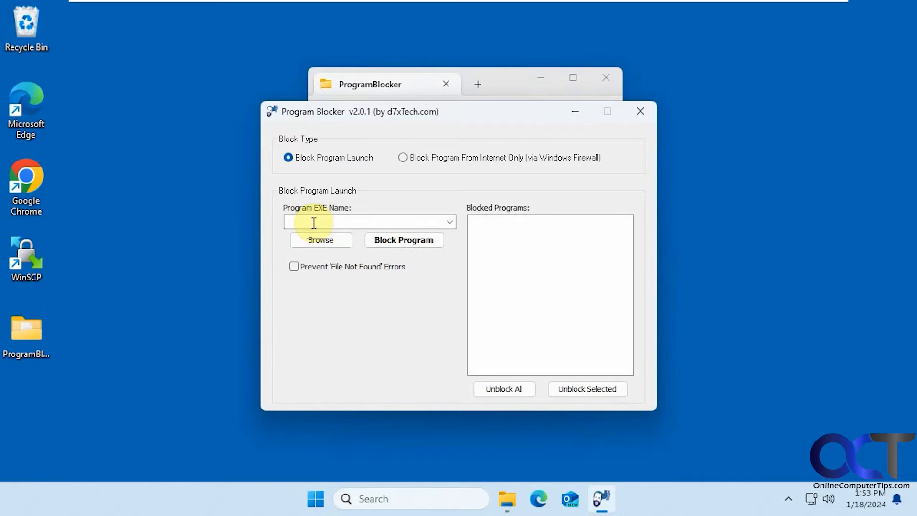
pyautogui.moveTo(440, 213)
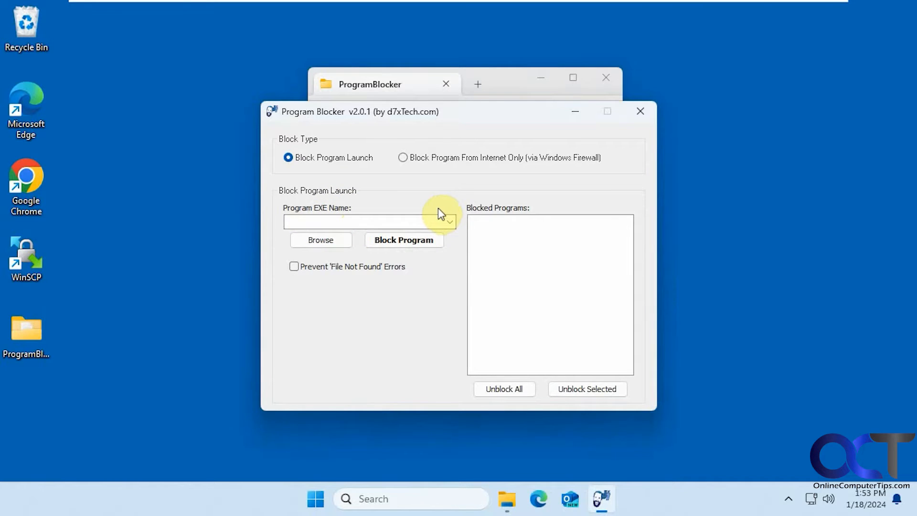
pyautogui.moveTo(94, 187)
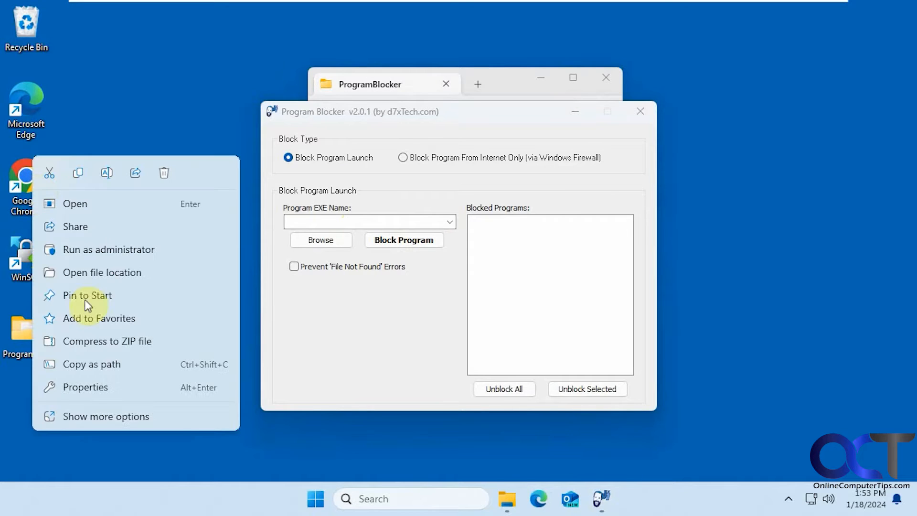
pyautogui.click(85, 386)
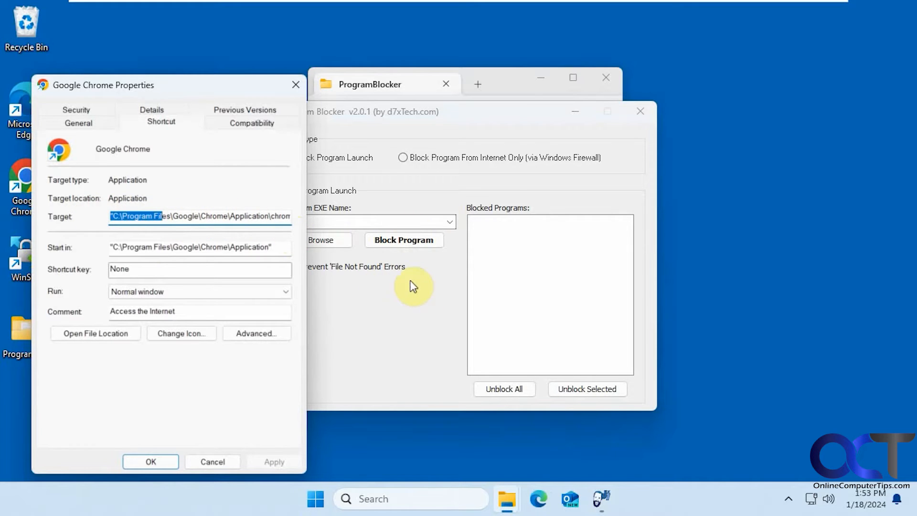
pyautogui.moveTo(412, 115)
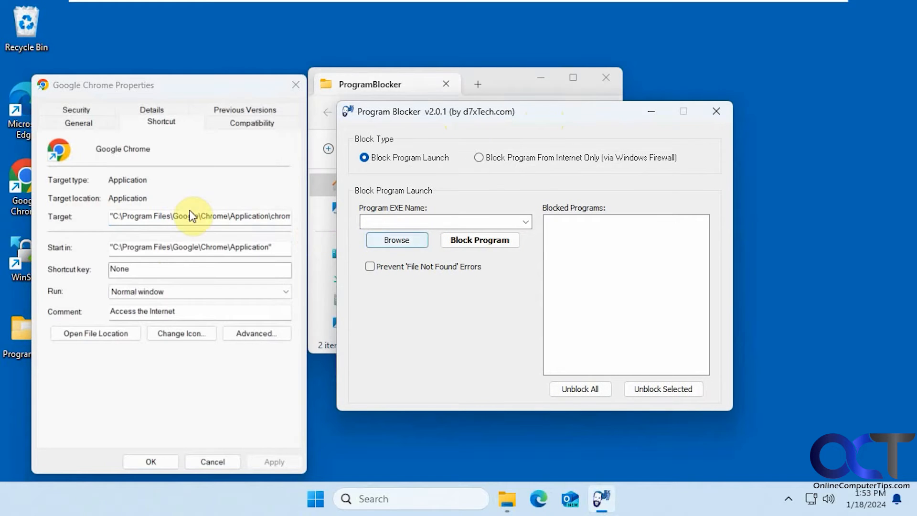
pyautogui.click(396, 240)
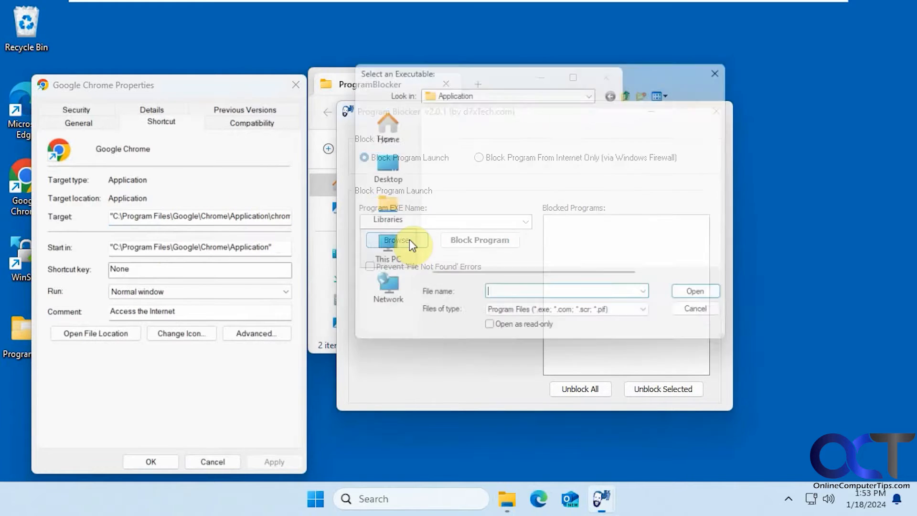
pyautogui.click(396, 240)
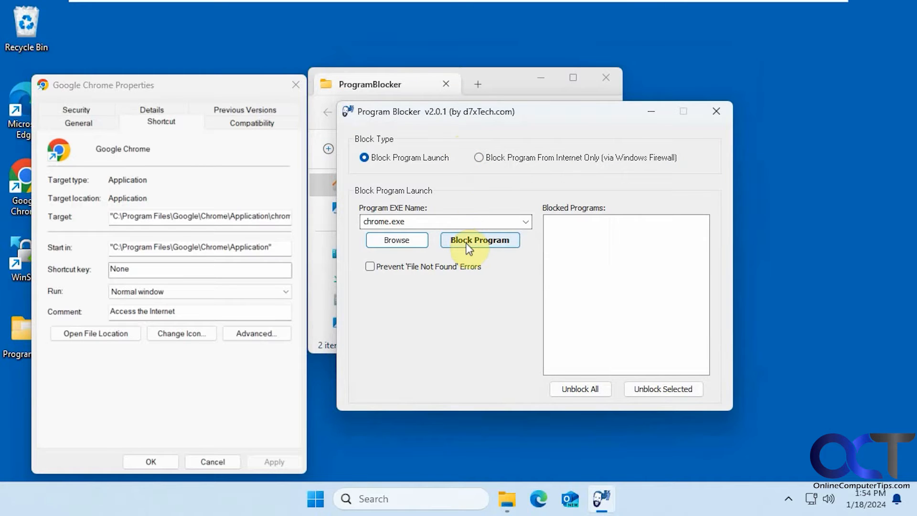
pyautogui.click(479, 239)
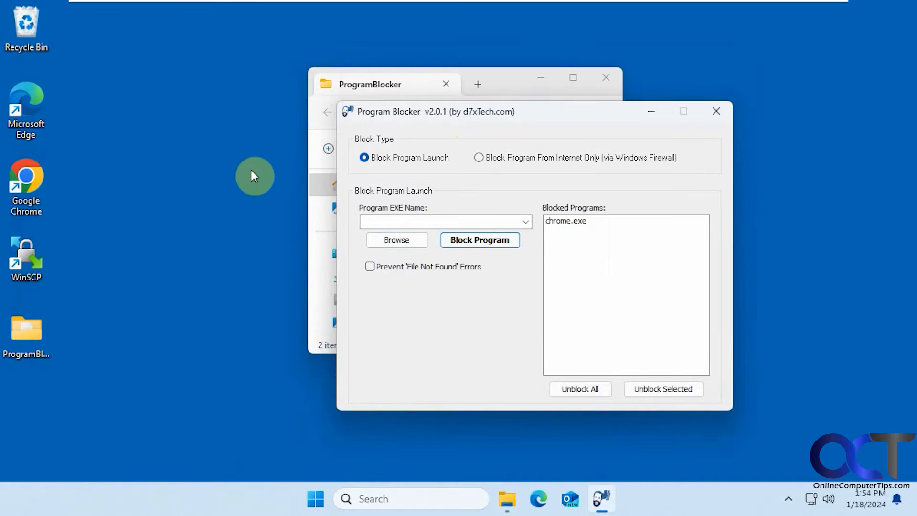
# Block WinSCP.exe from launching, using the WinSCP shortcut's target path.
pyautogui.rightClick(26, 258)
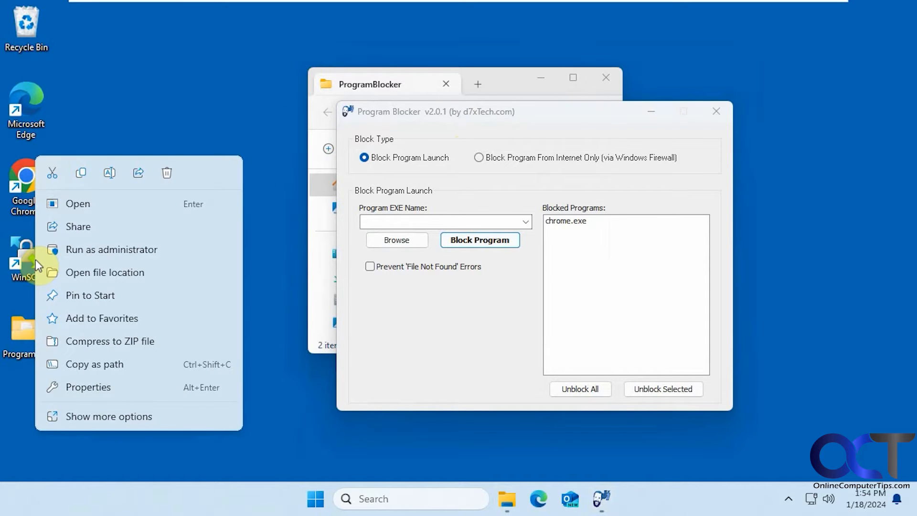
pyautogui.click(88, 386)
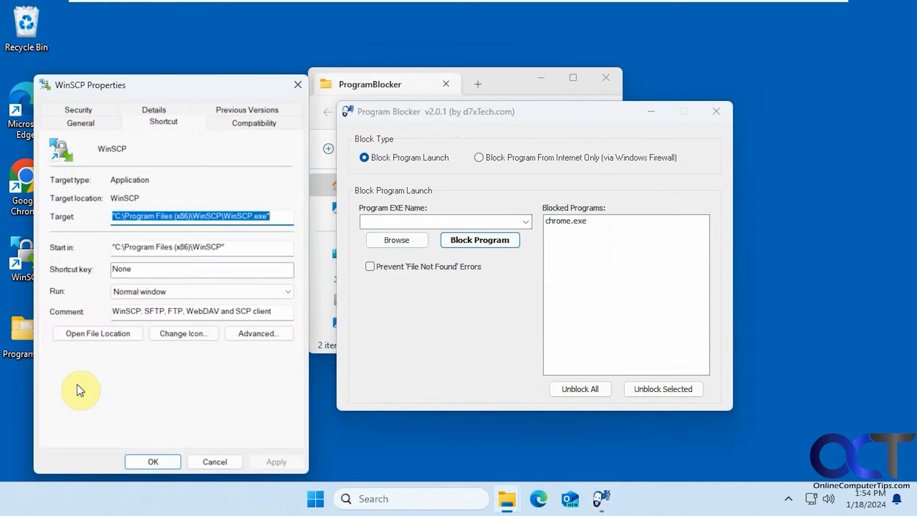
pyautogui.moveTo(417, 243)
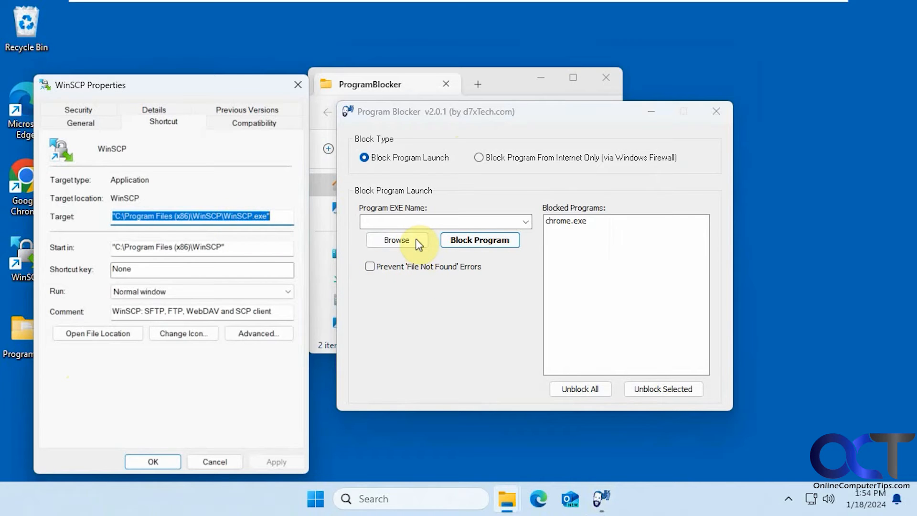
pyautogui.click(478, 240)
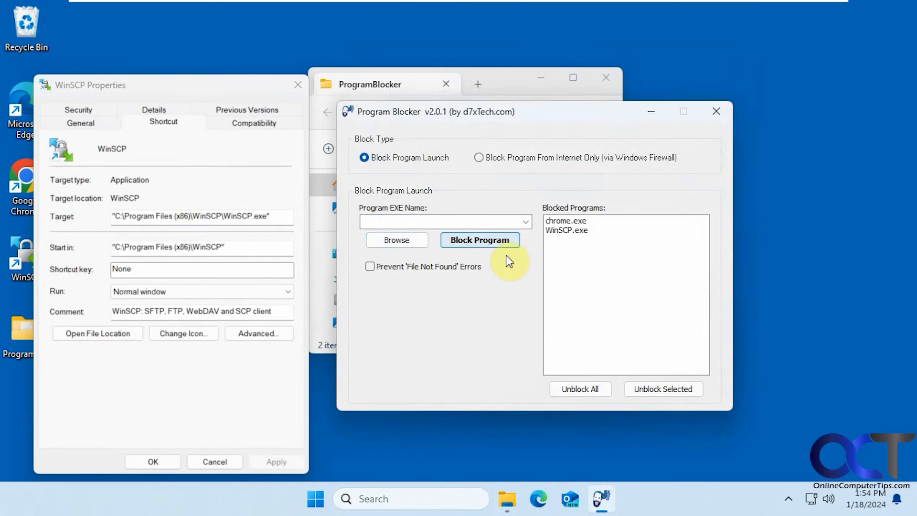
pyautogui.moveTo(520, 306)
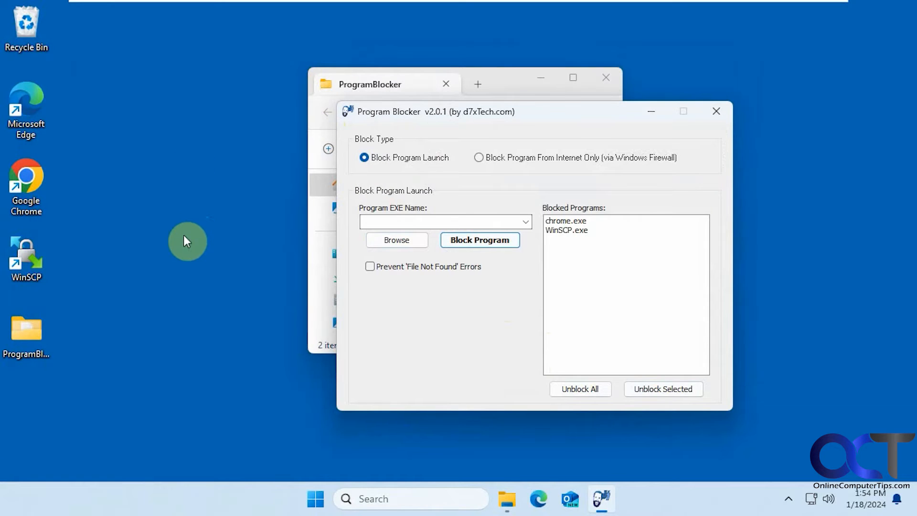
# Test that Google Chrome and WinSCP fail to launch on the current account.
pyautogui.doubleClick(26, 185)
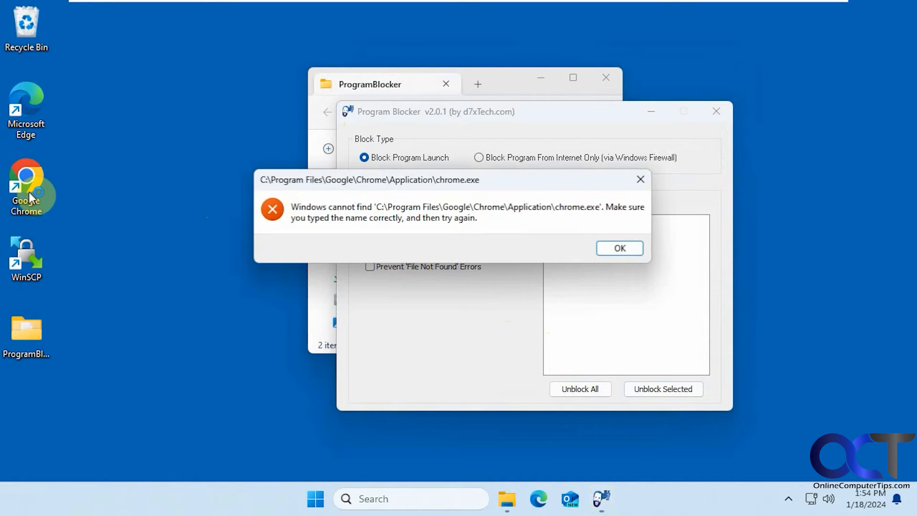
pyautogui.click(619, 247)
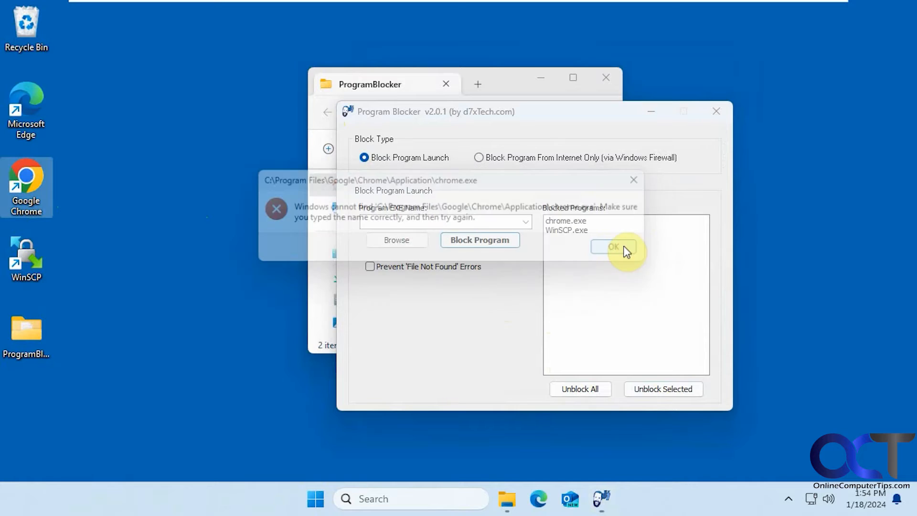
pyautogui.click(612, 246)
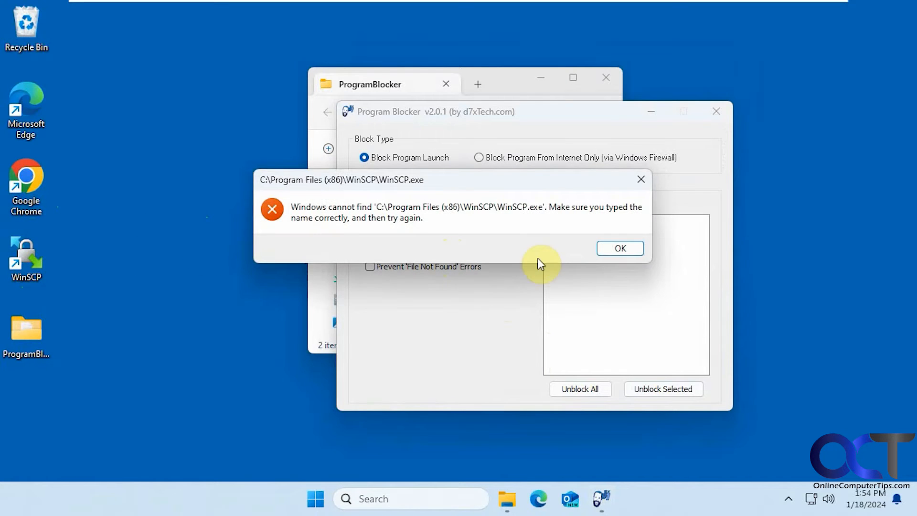
# Switch to the other user account, confirm Chrome still fails, then start switching back.
pyautogui.click(617, 248)
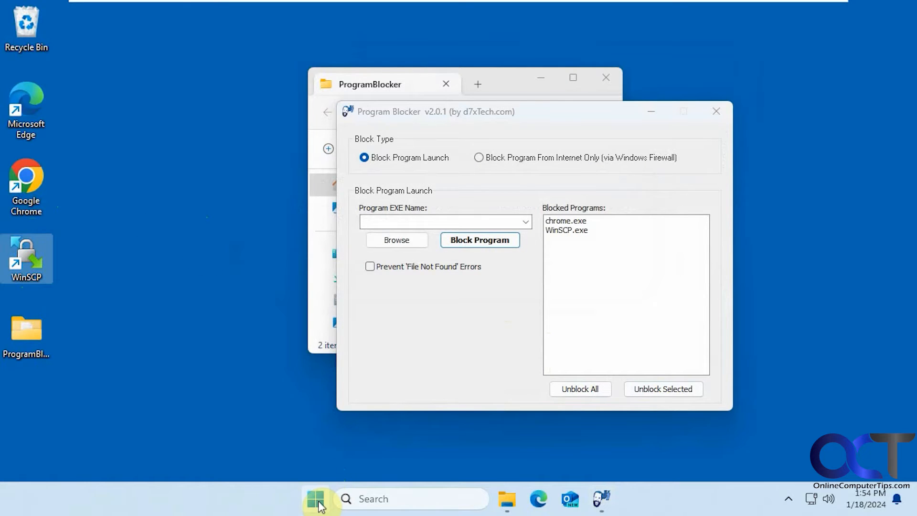
pyautogui.click(316, 498)
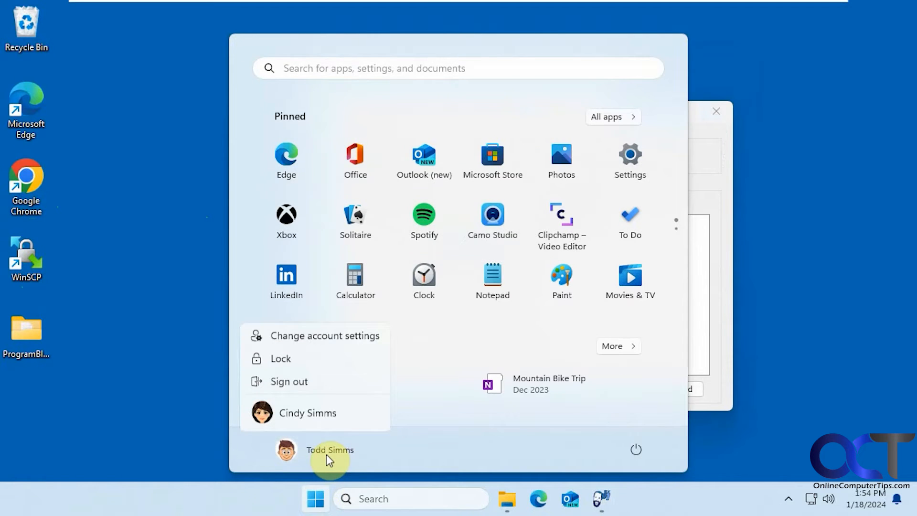
pyautogui.click(307, 412)
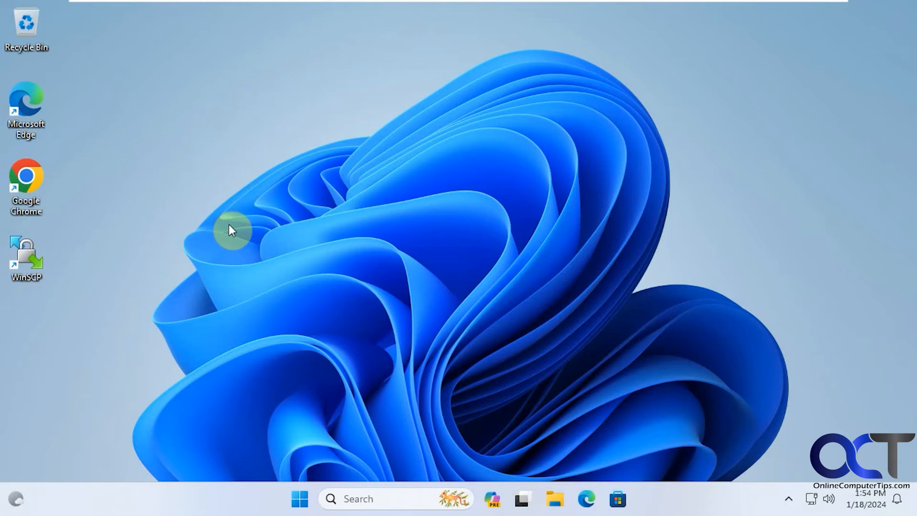
pyautogui.doubleClick(26, 184)
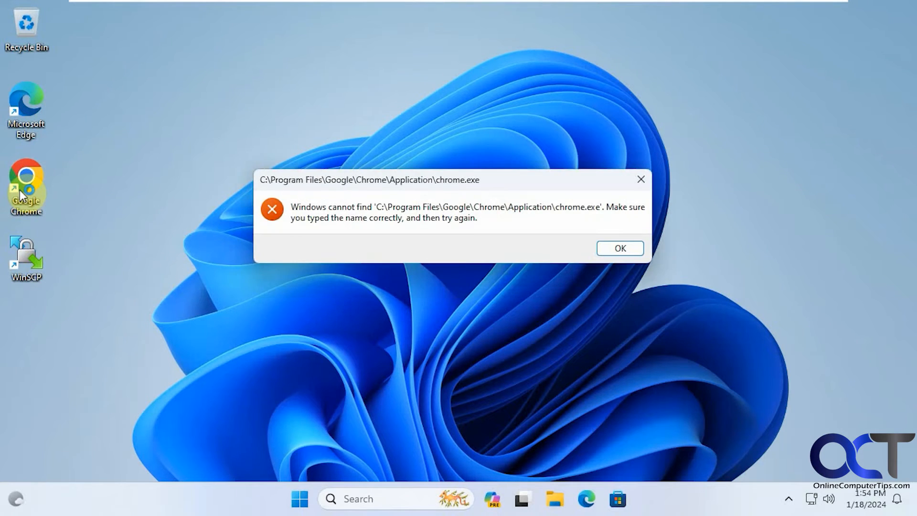
pyautogui.click(619, 248)
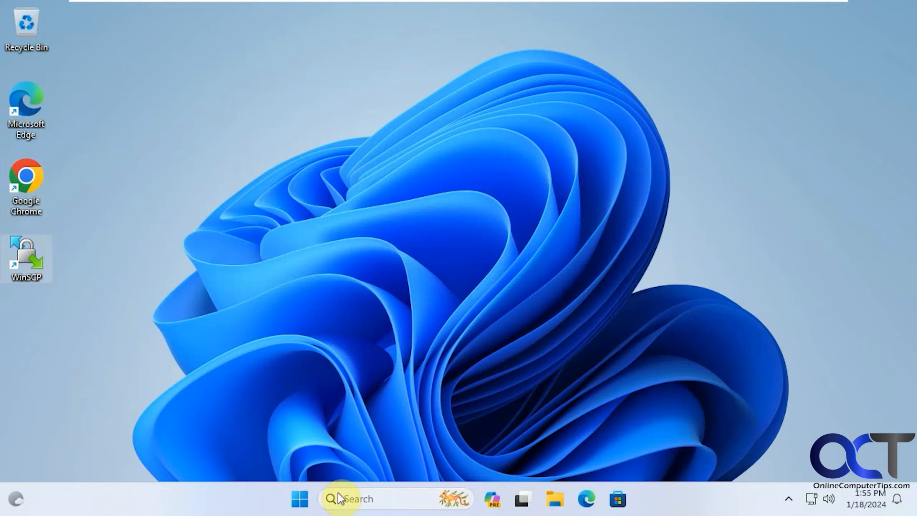
pyautogui.click(299, 499)
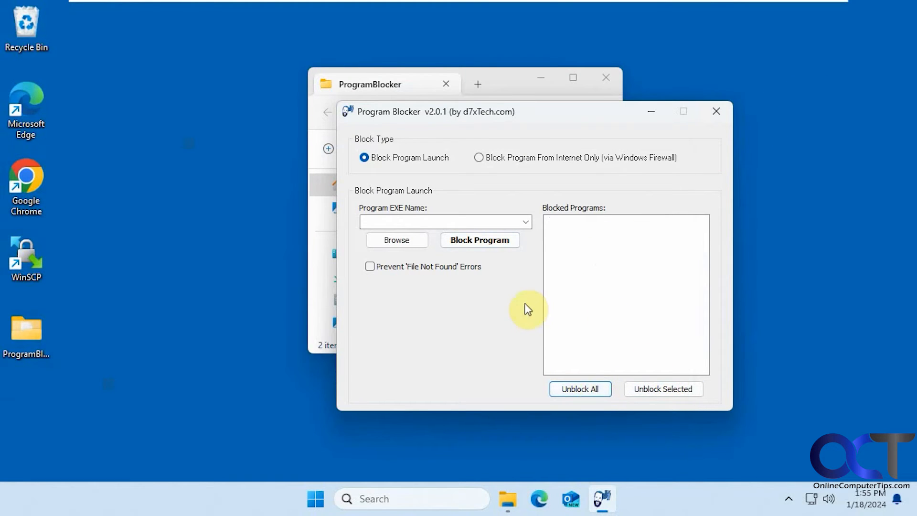
pyautogui.moveTo(479, 158)
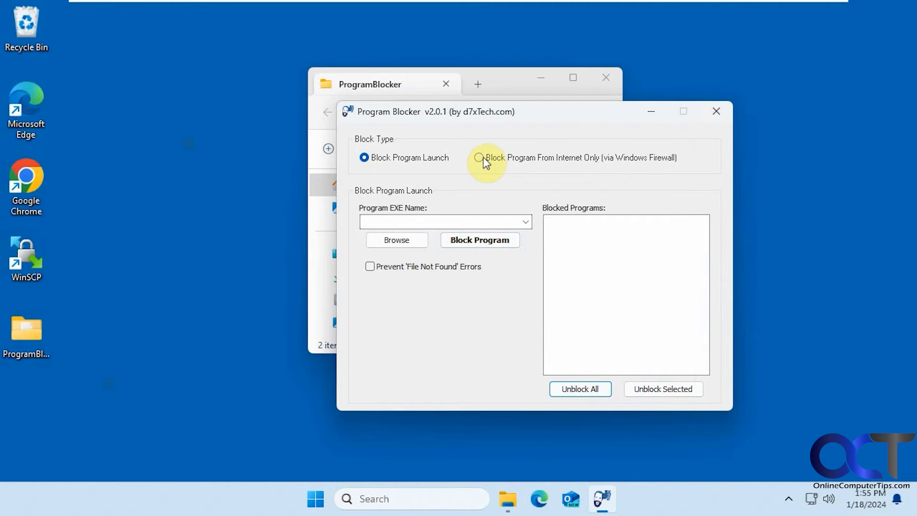
# Select 'Block Program From Internet Only (via Windows Firewall)' mode.
pyautogui.click(478, 157)
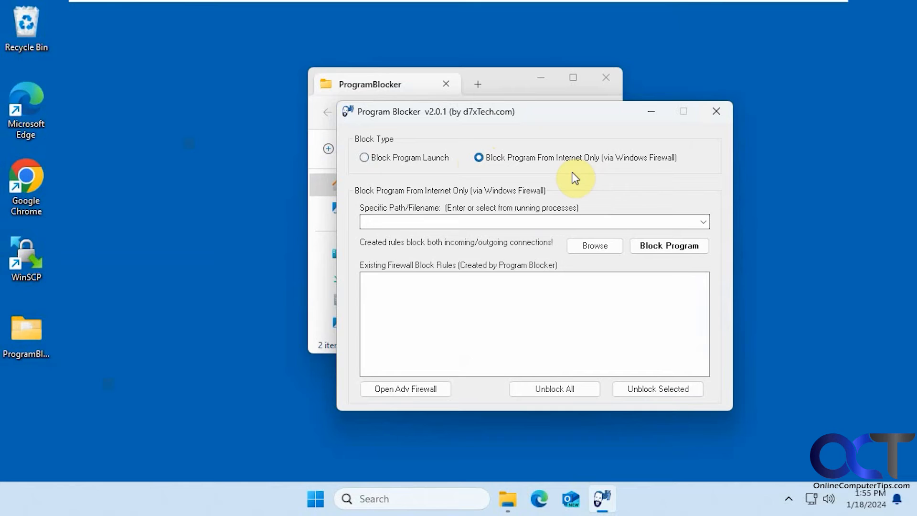
# Add a firewall block rule for msedge.exe from the running-program paths list.
pyautogui.click(703, 221)
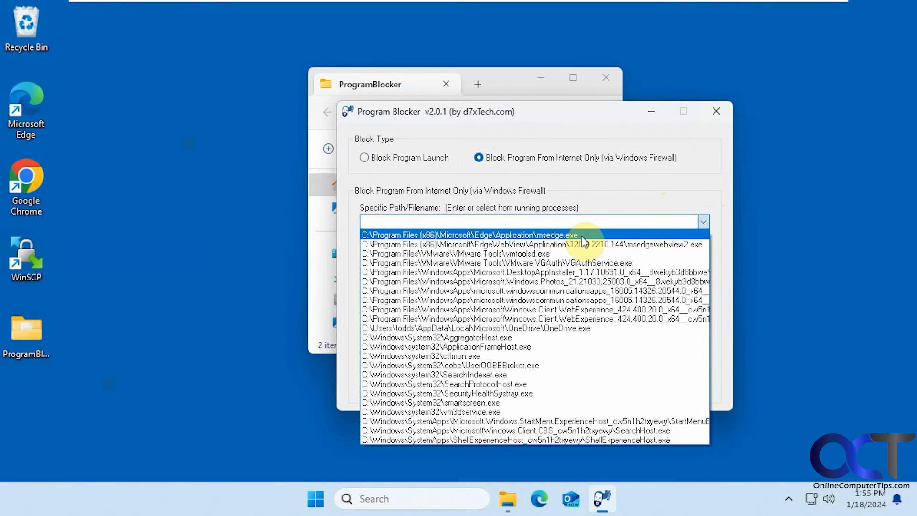
pyautogui.click(469, 234)
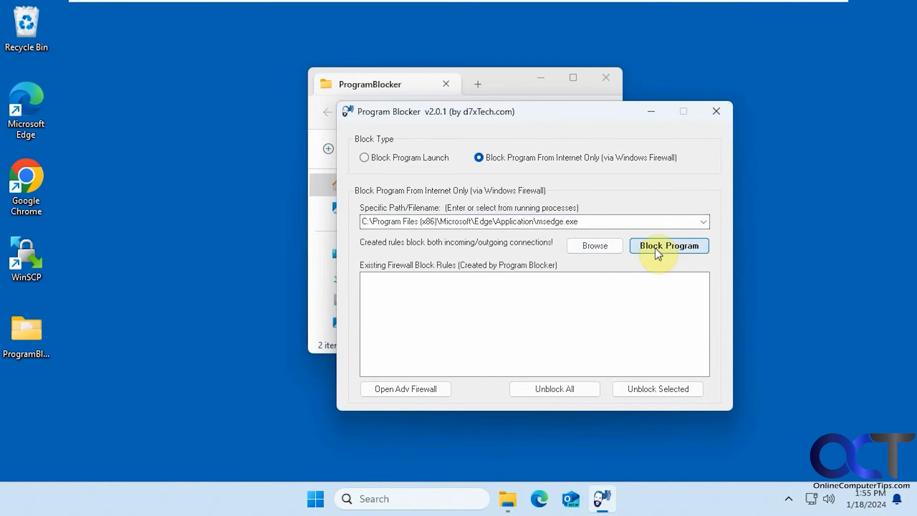
pyautogui.click(668, 245)
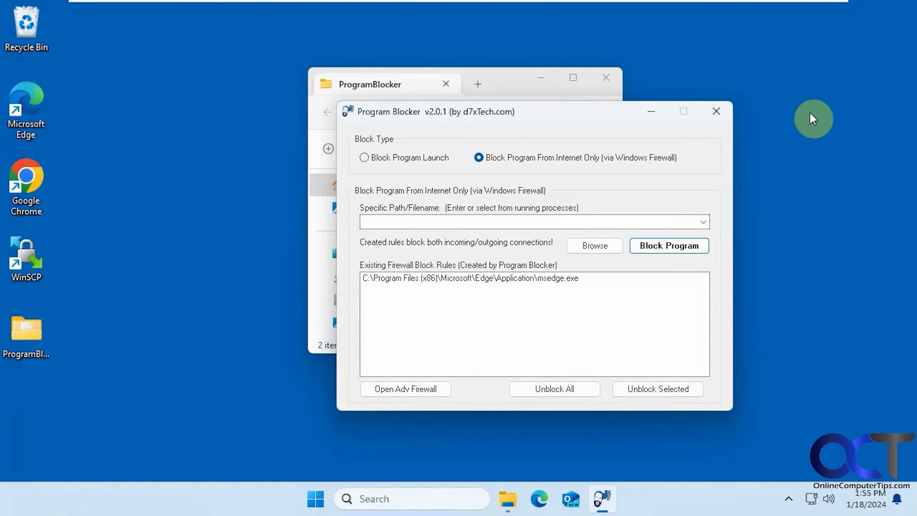
pyautogui.moveTo(308, 421)
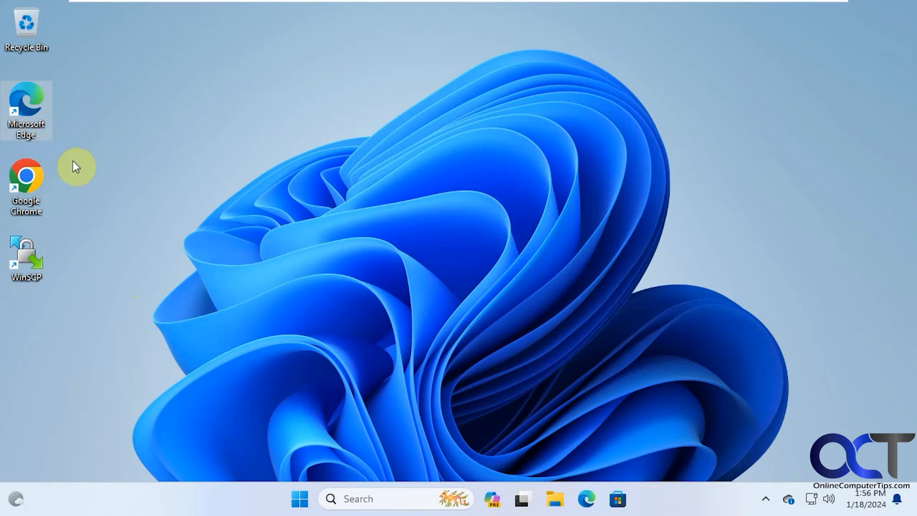
pyautogui.moveTo(26, 109)
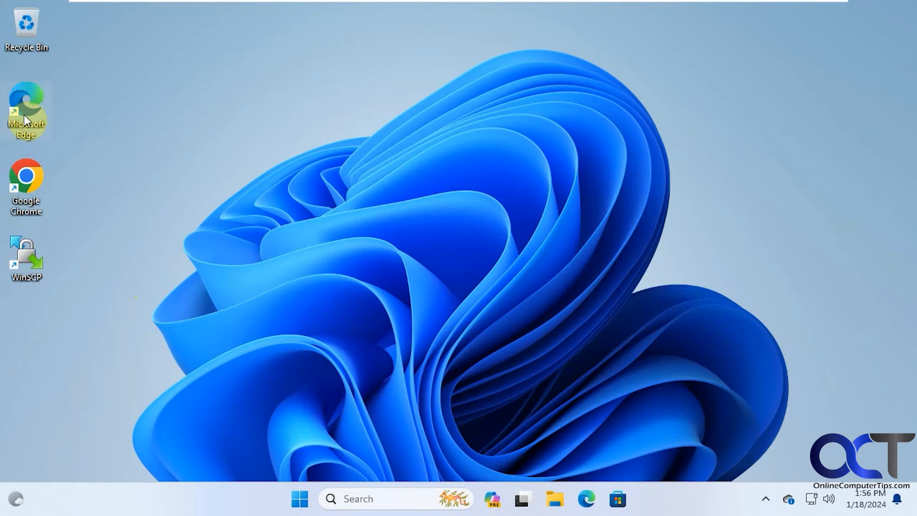
# Open Microsoft Edge and run a search to test whether it can reach the internet.
pyautogui.doubleClick(26, 111)
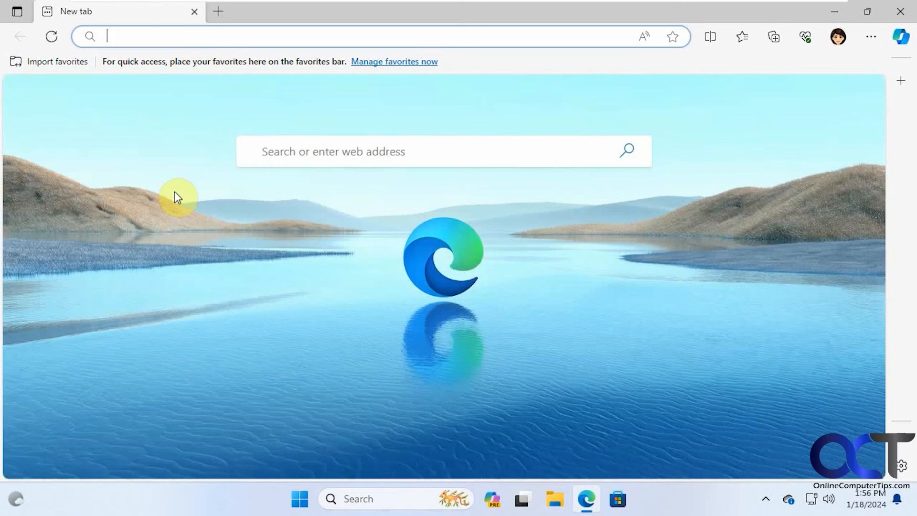
pyautogui.write('d')
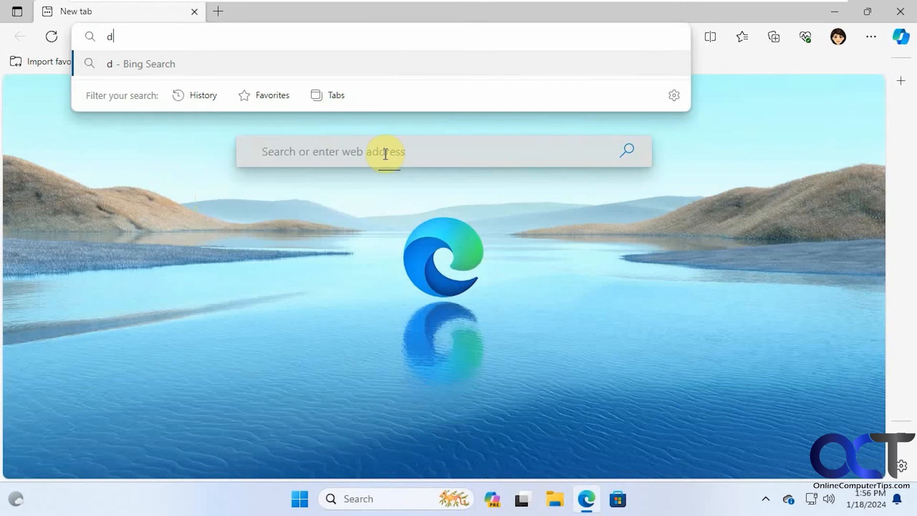
pyautogui.press('Enter')
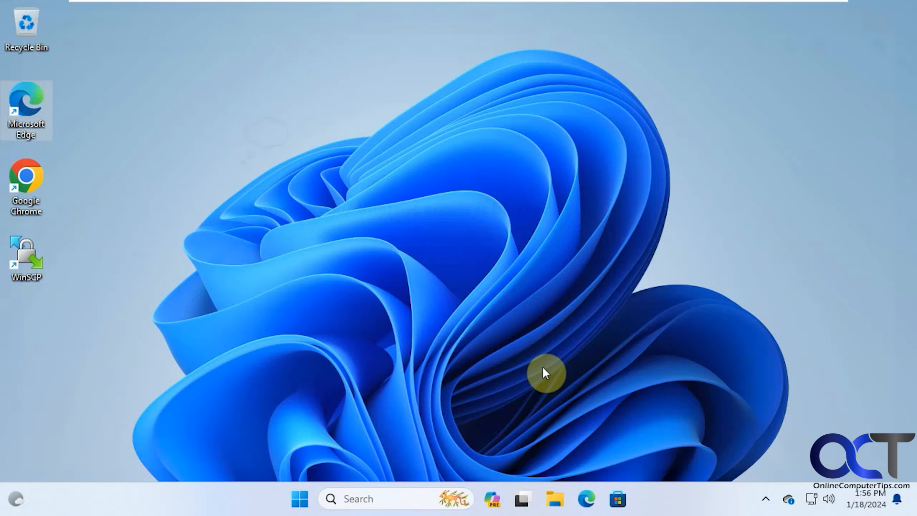
# Switch back to the first account and unblock all firewall rules, including Edge's.
pyautogui.click(299, 498)
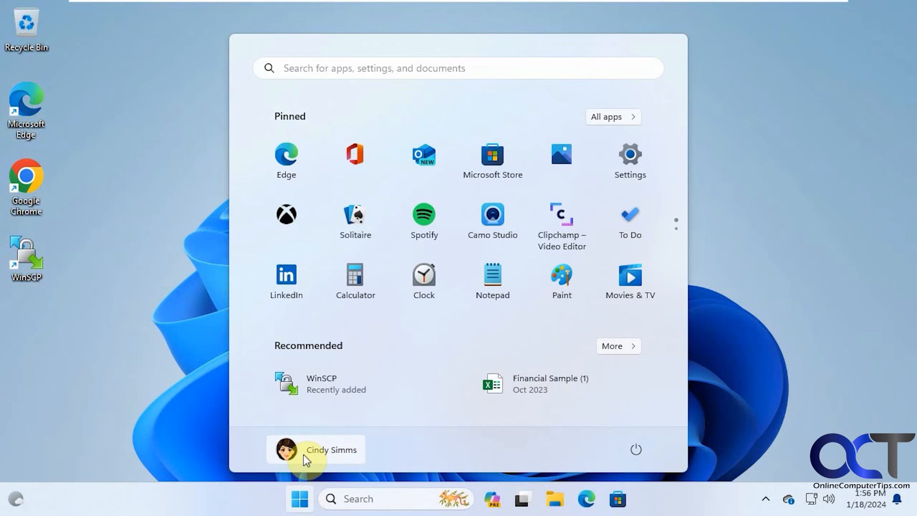
pyautogui.click(314, 449)
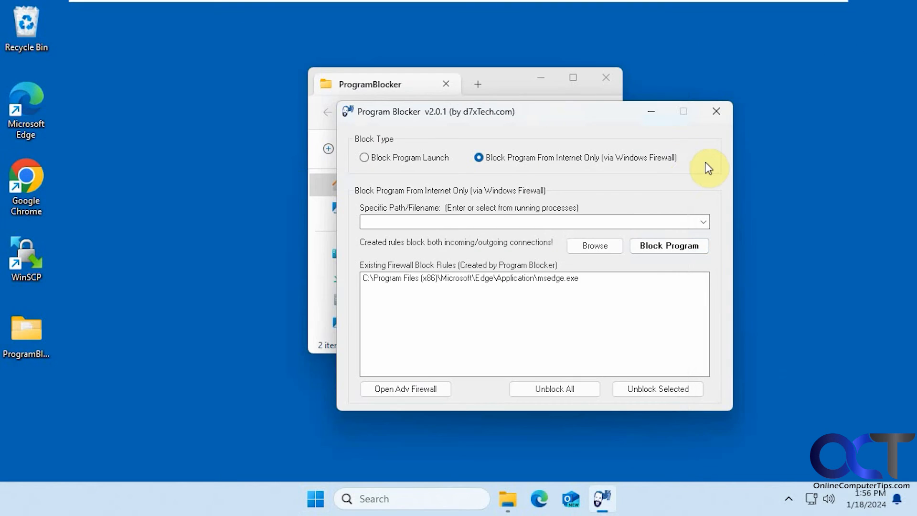
pyautogui.click(657, 388)
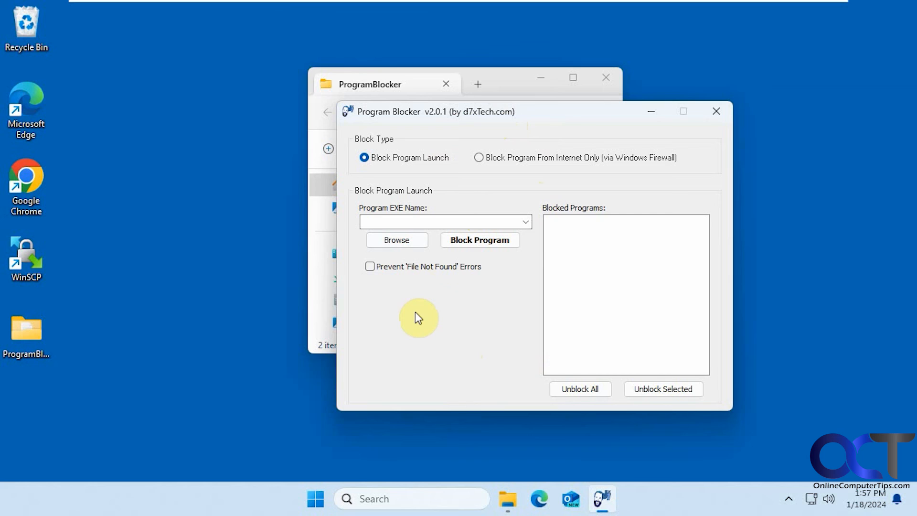
pyautogui.moveTo(429, 324)
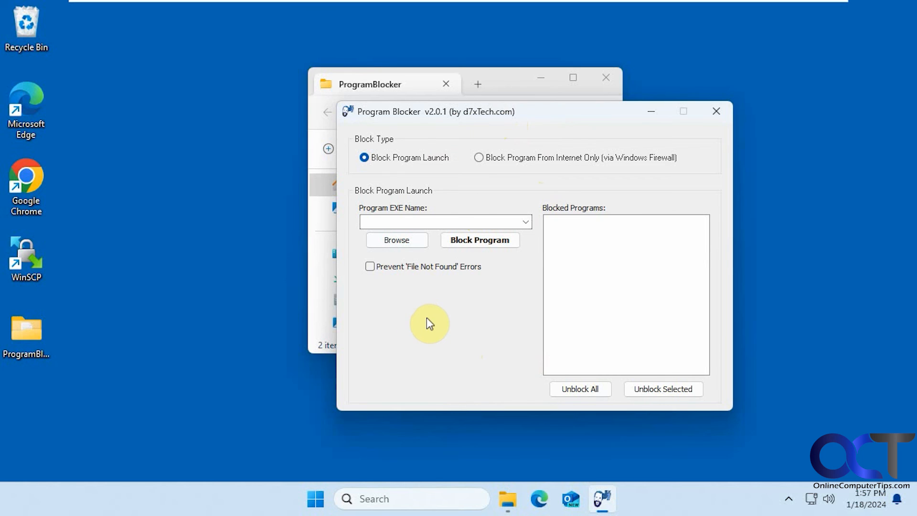
pyautogui.moveTo(395, 332)
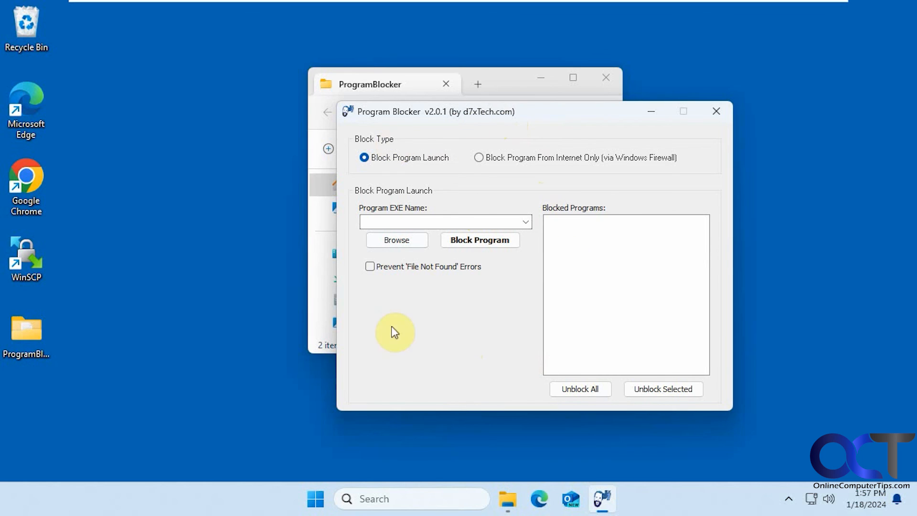